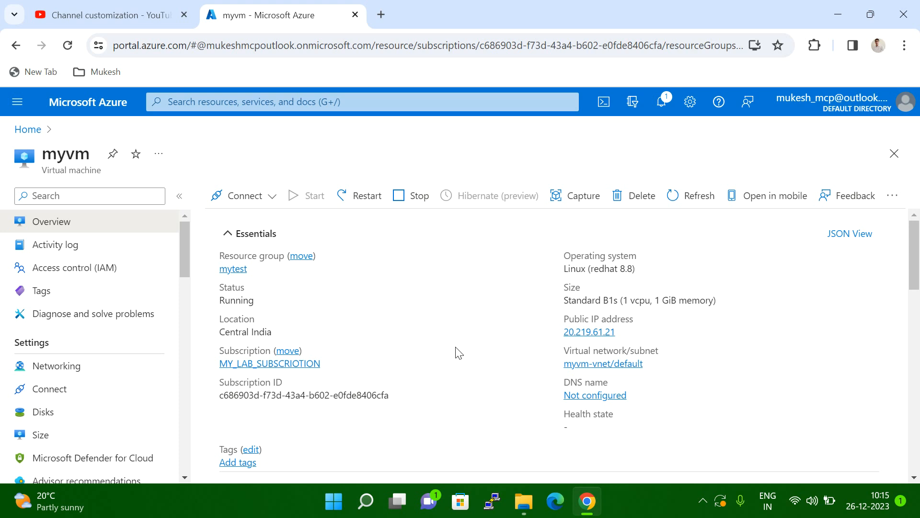
pyautogui.moveTo(301, 92)
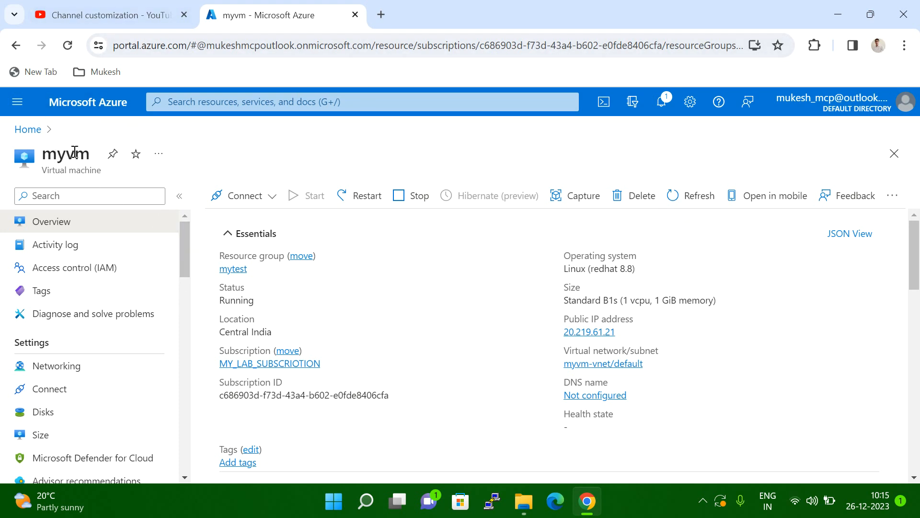
pyautogui.moveTo(47, 171)
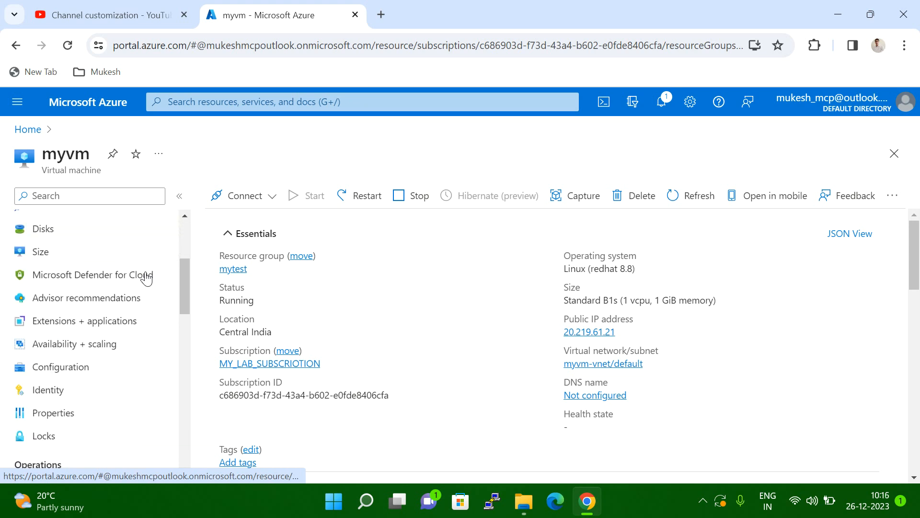
# Open myvm's Serial console, which reports boot diagnostics must be enabled first.
pyautogui.scroll(-3)
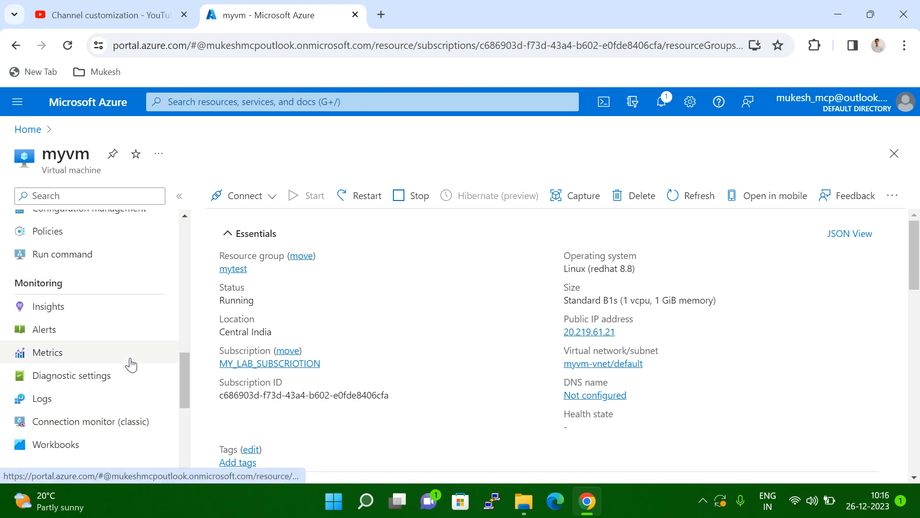
pyautogui.scroll(-3)
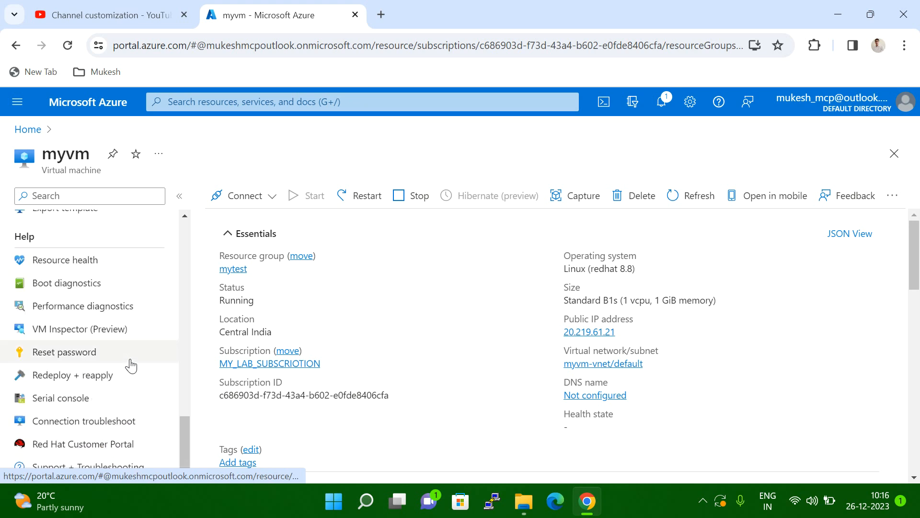
pyautogui.moveTo(98, 163)
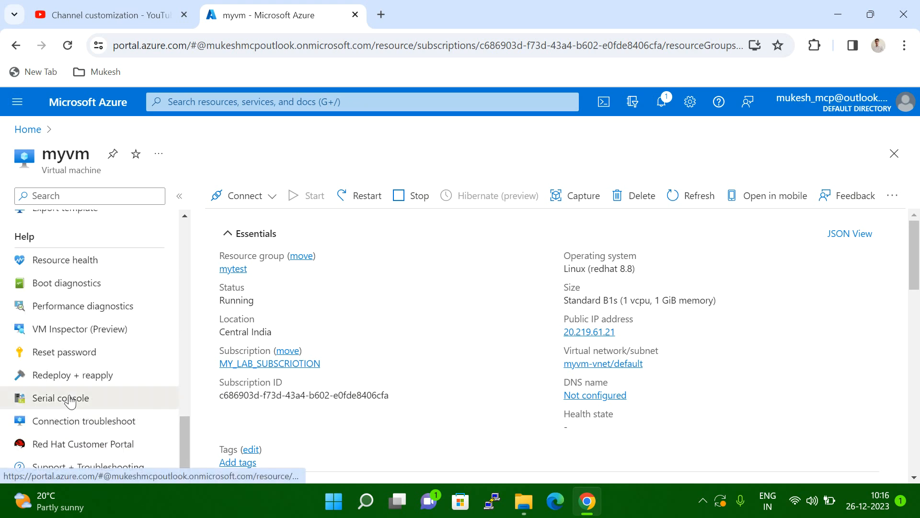
pyautogui.click(60, 397)
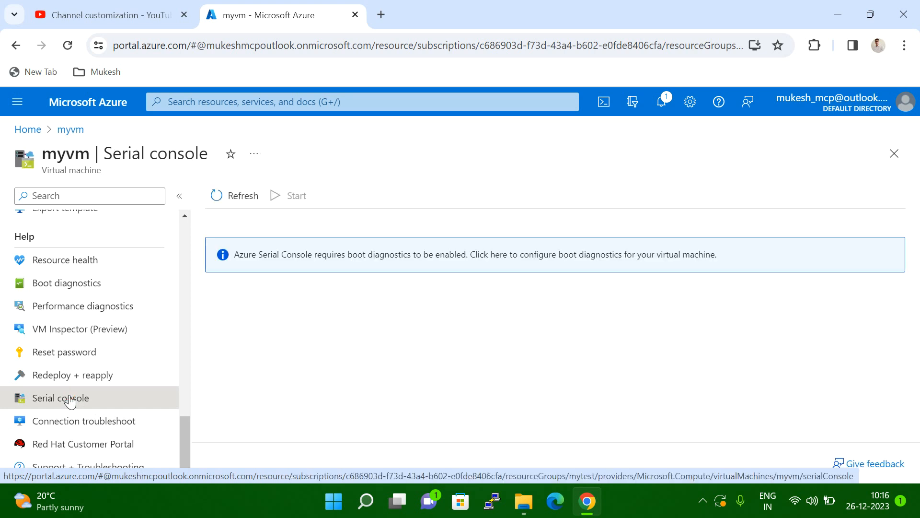
pyautogui.moveTo(418, 157)
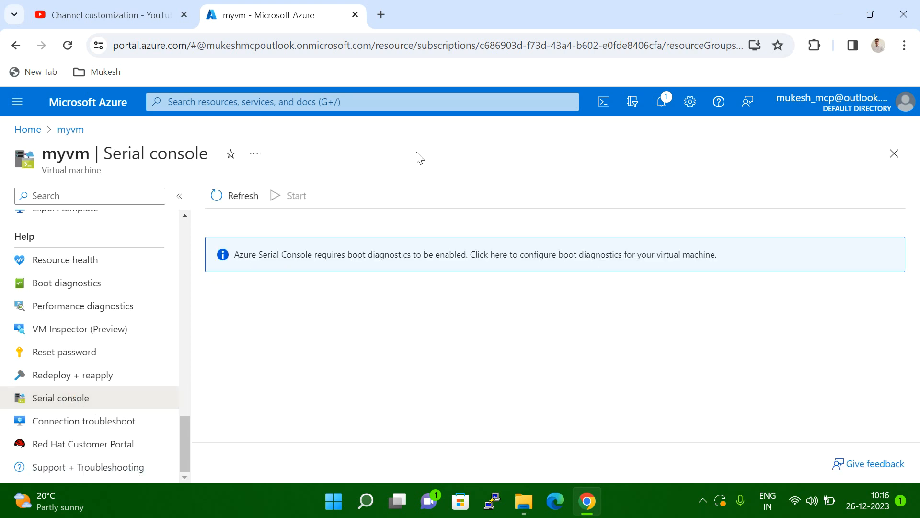
pyautogui.moveTo(260, 299)
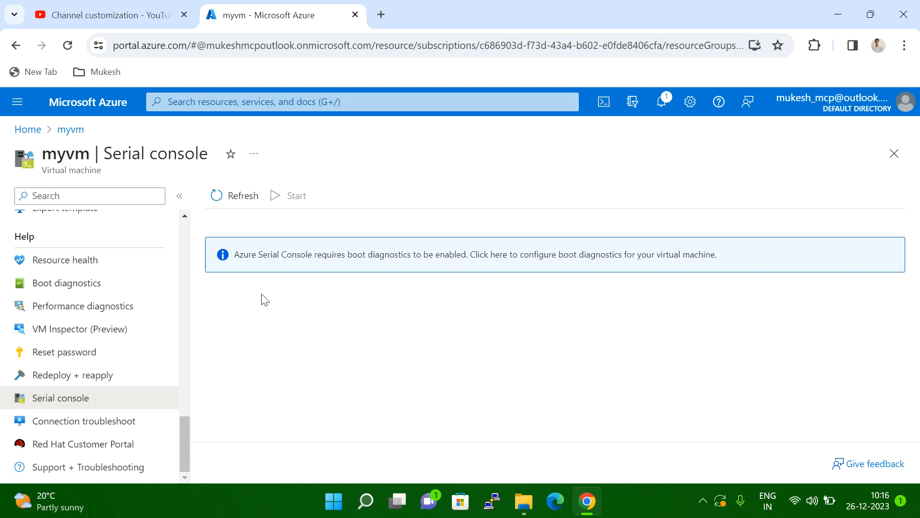
pyautogui.moveTo(287, 265)
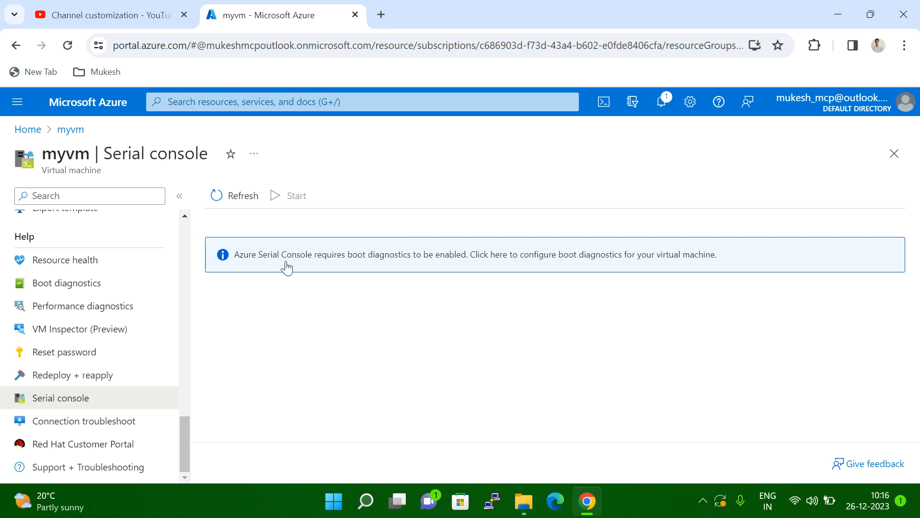
pyautogui.moveTo(456, 280)
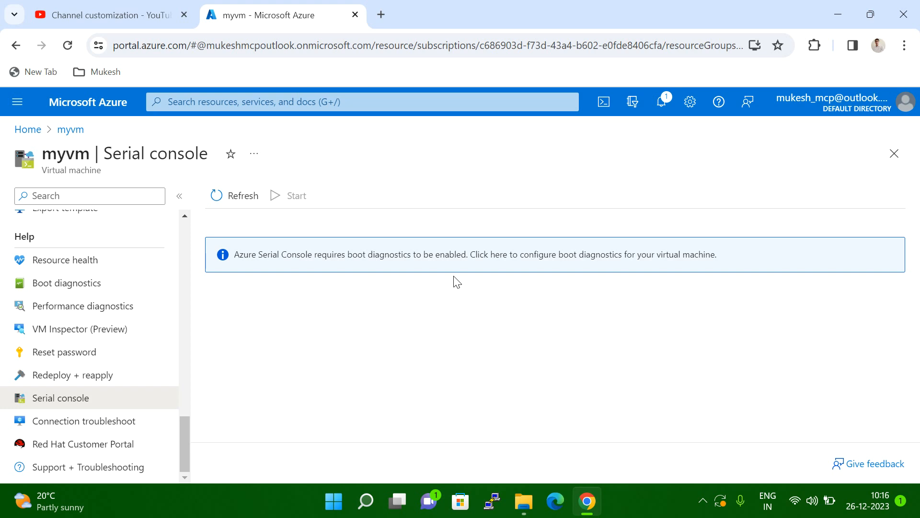
pyautogui.moveTo(447, 277)
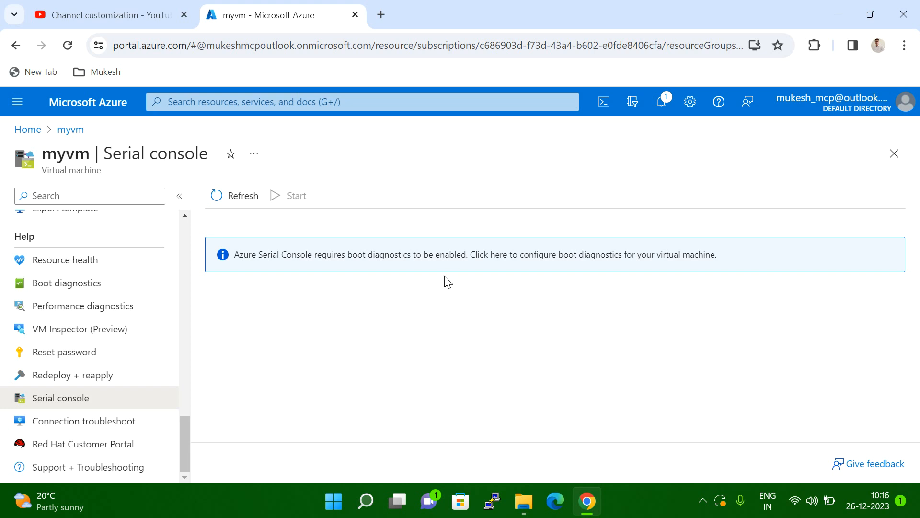
pyautogui.moveTo(725, 279)
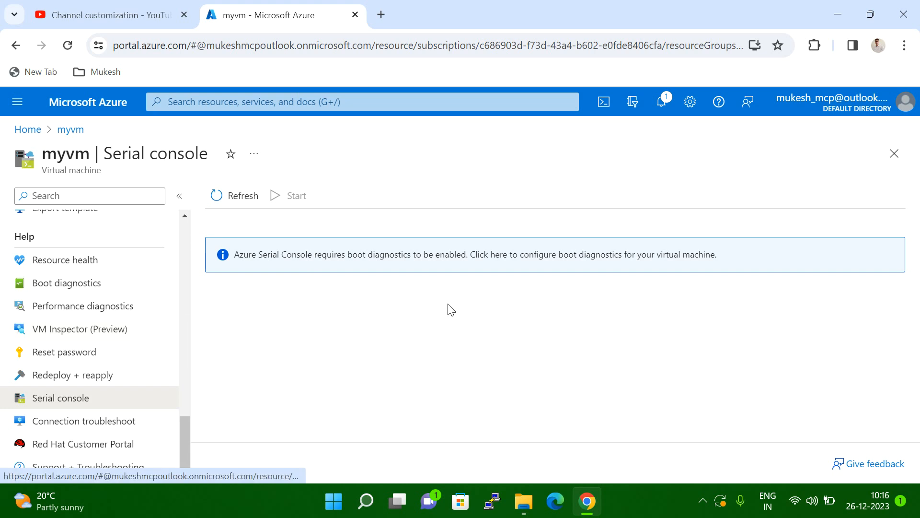
pyautogui.moveTo(147, 337)
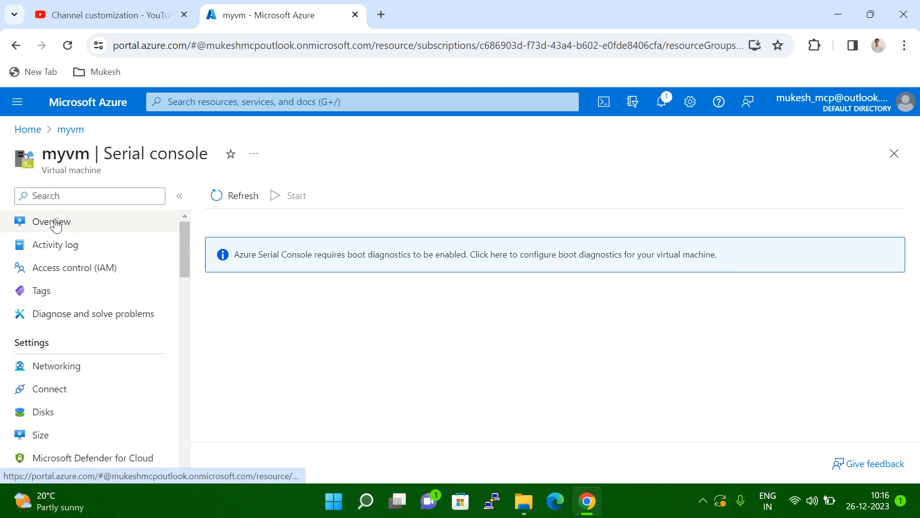
# Return to myvm's overview and open its Reset password page.
pyautogui.click(50, 222)
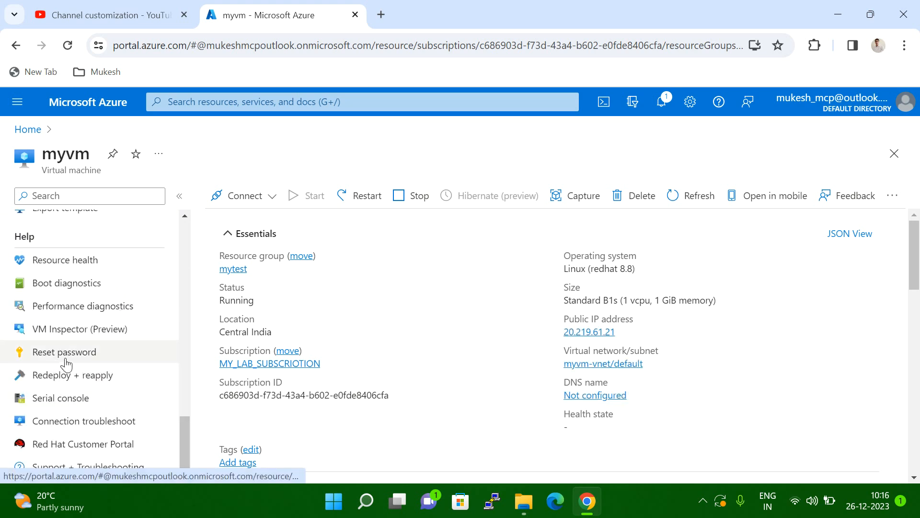
pyautogui.click(64, 351)
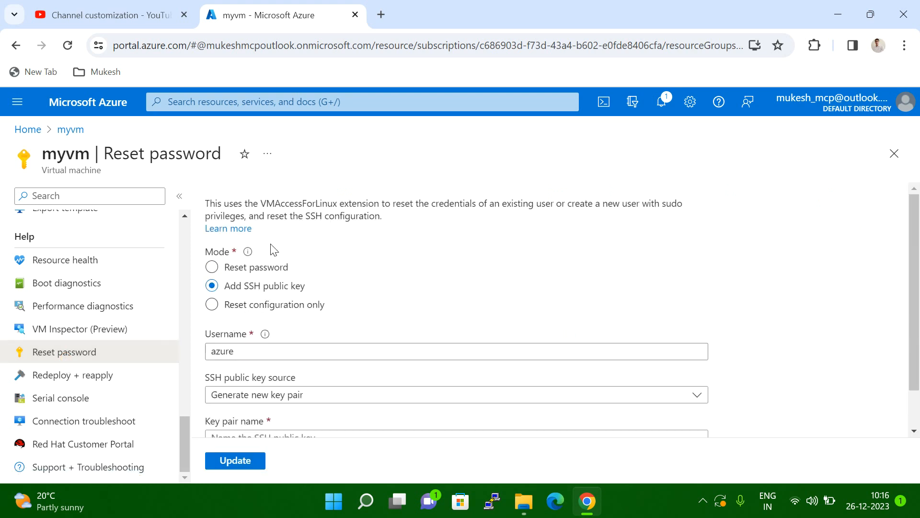
pyautogui.moveTo(282, 342)
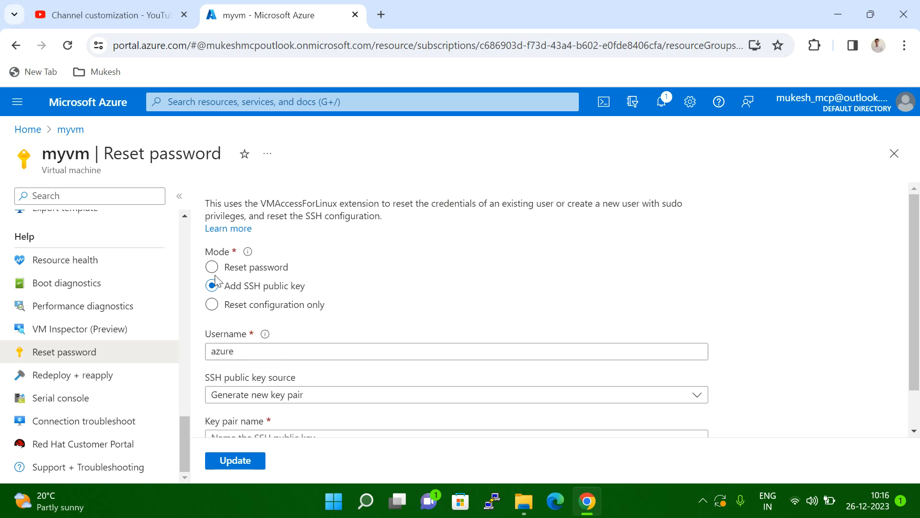
# Select Reset password mode for user azure and focus the empty Password field.
pyautogui.click(211, 268)
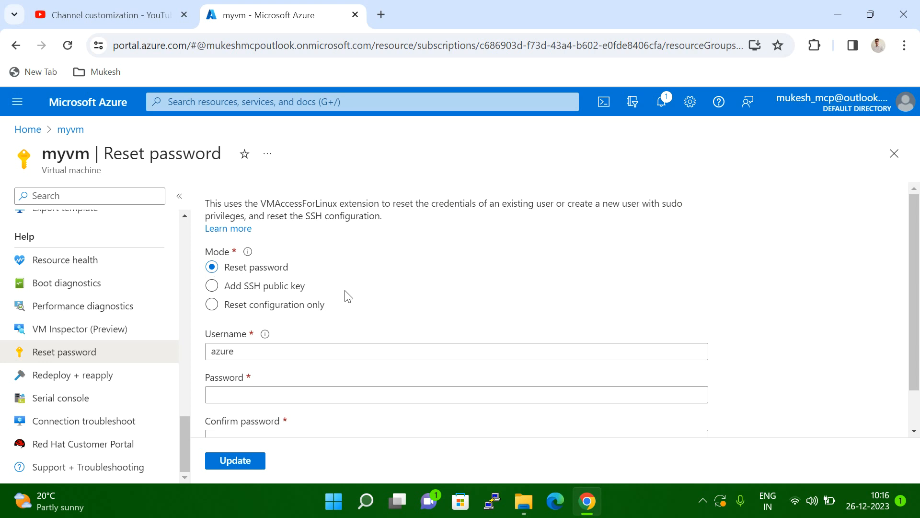
pyautogui.moveTo(565, 291)
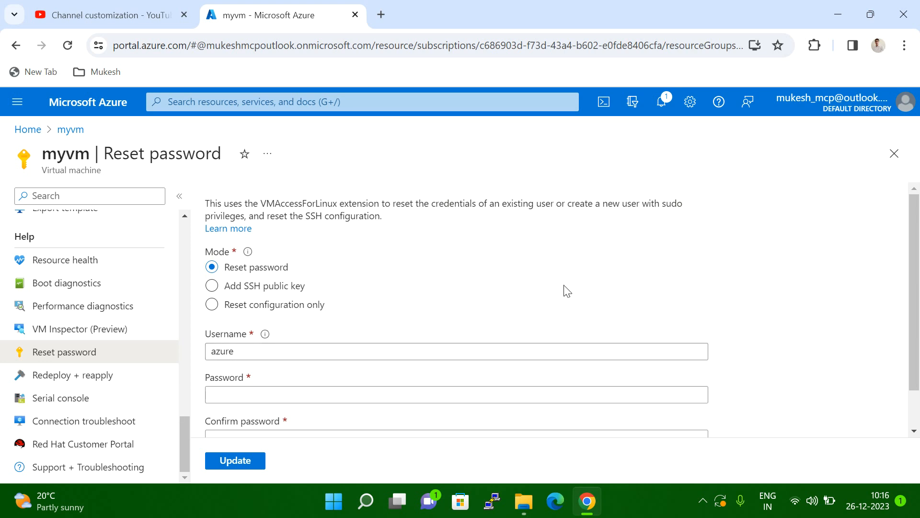
pyautogui.moveTo(558, 287)
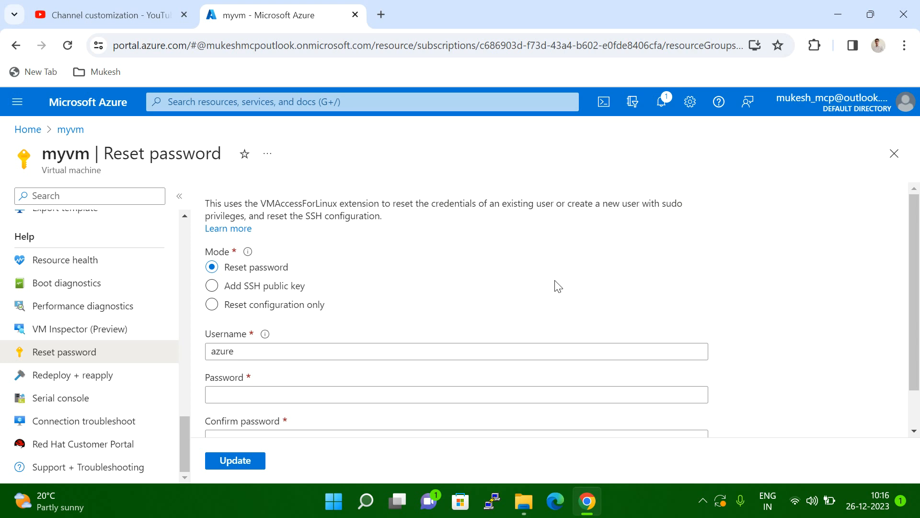
pyautogui.moveTo(555, 287)
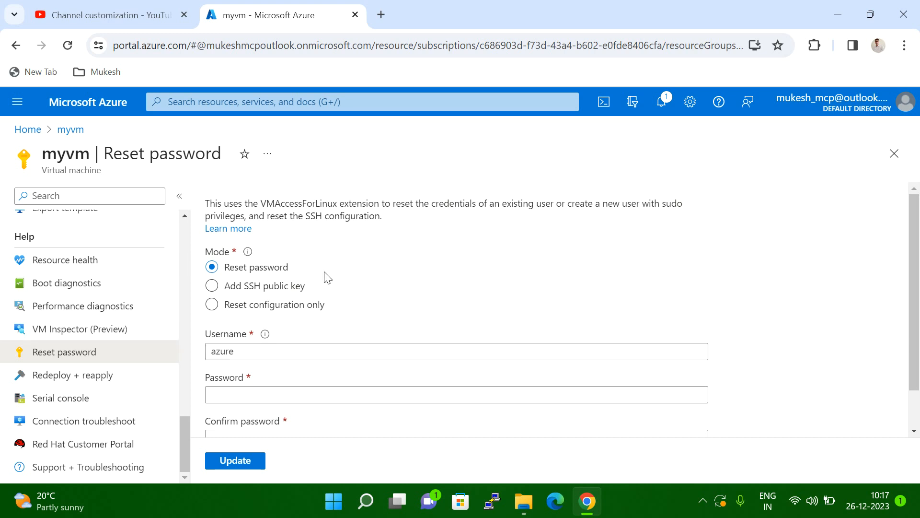
pyautogui.click(221, 350)
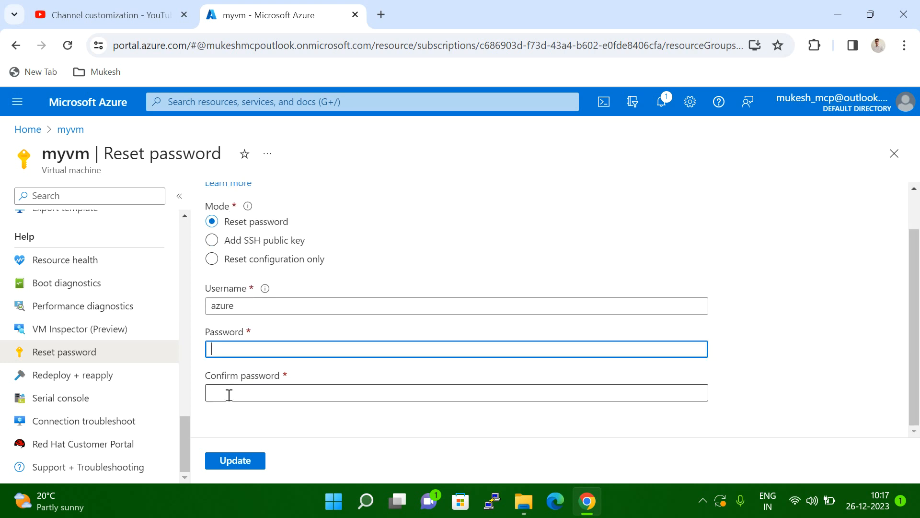
pyautogui.moveTo(235, 460)
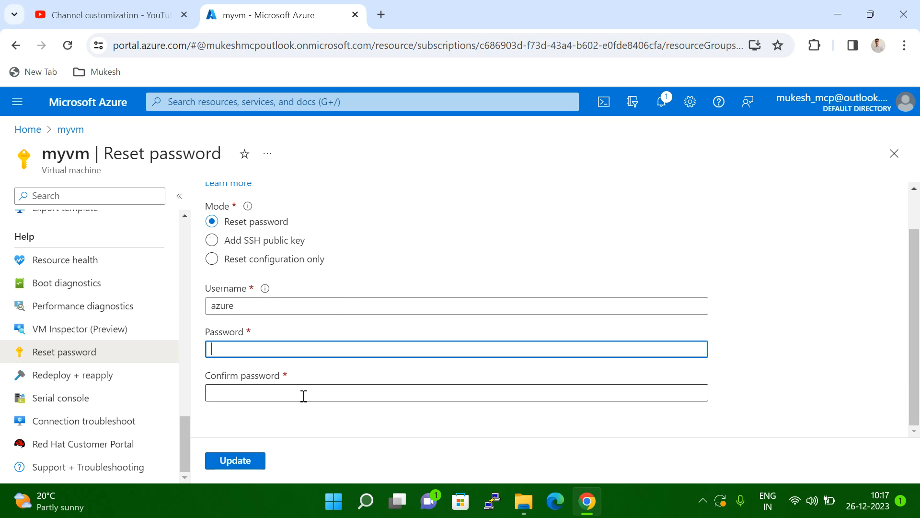
pyautogui.moveTo(315, 317)
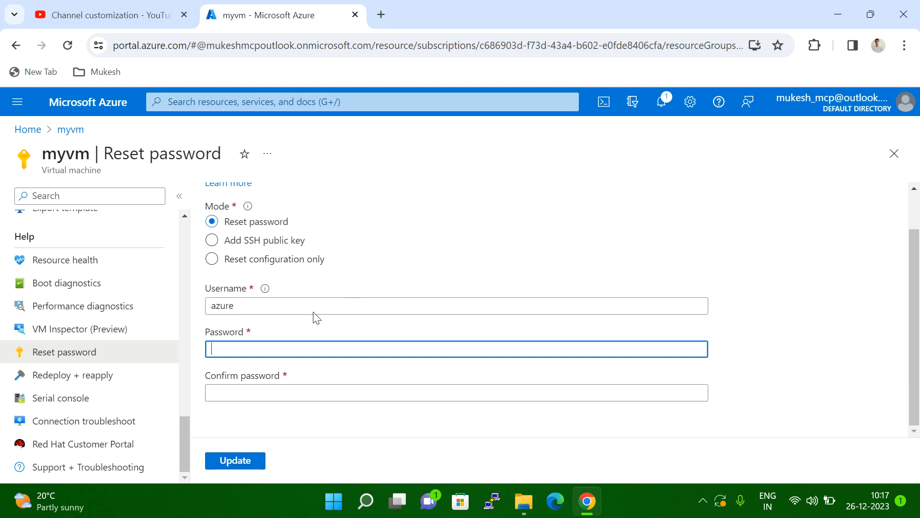
pyautogui.moveTo(424, 245)
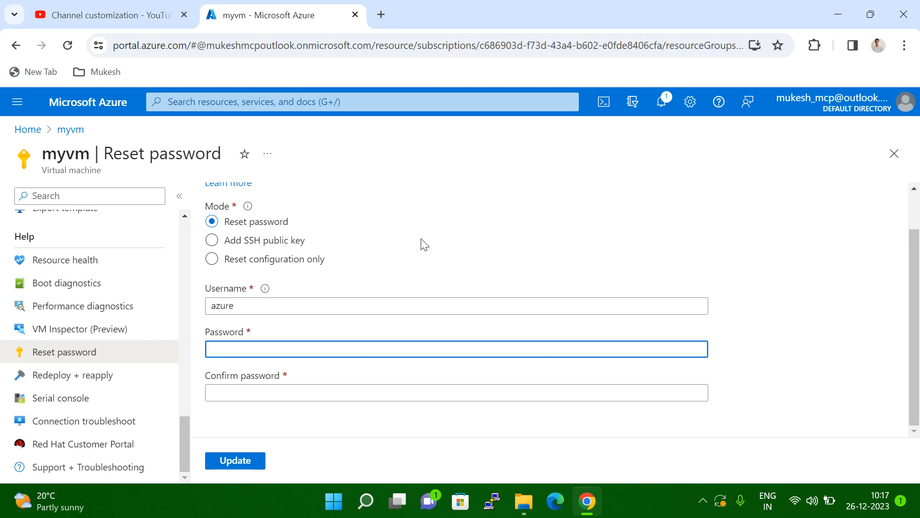
pyautogui.click(212, 259)
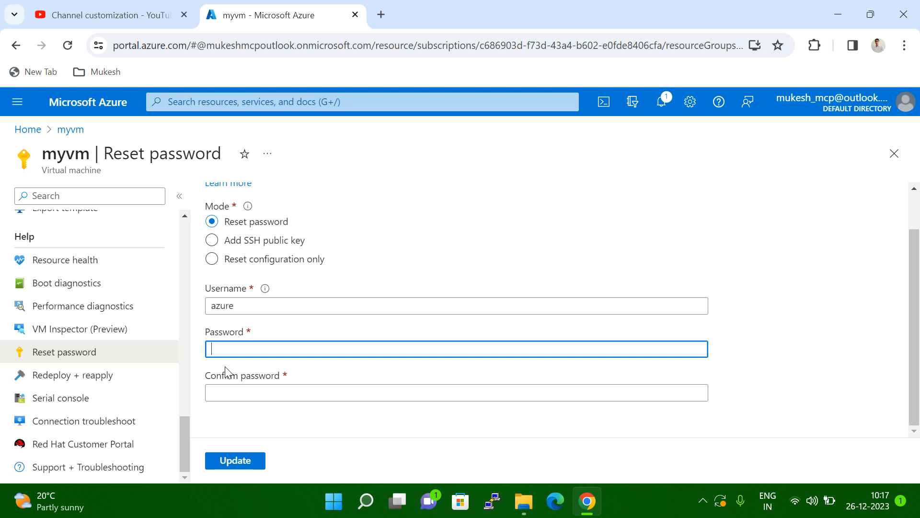
pyautogui.moveTo(394, 430)
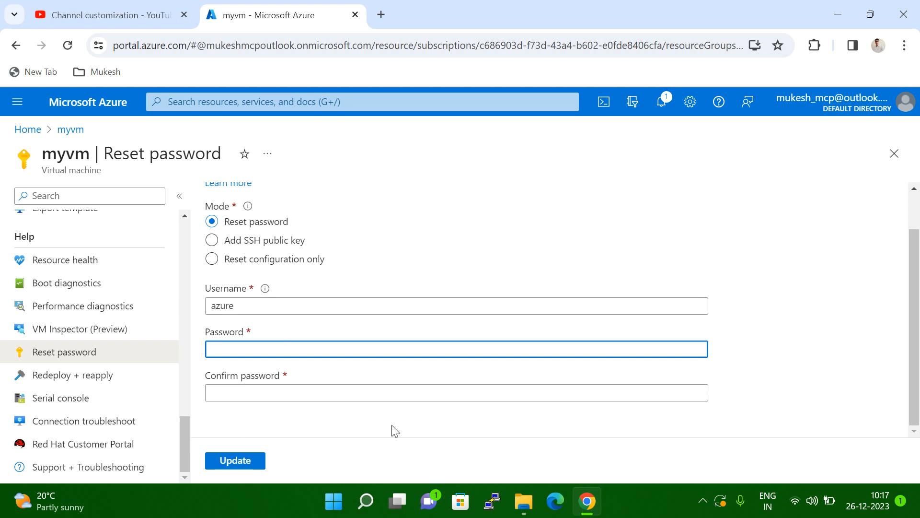
pyautogui.moveTo(413, 431)
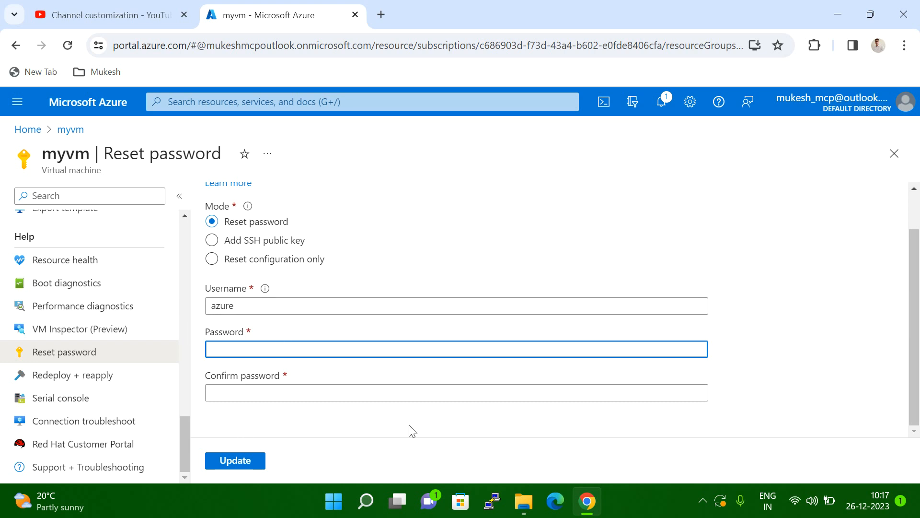
pyautogui.moveTo(703, 509)
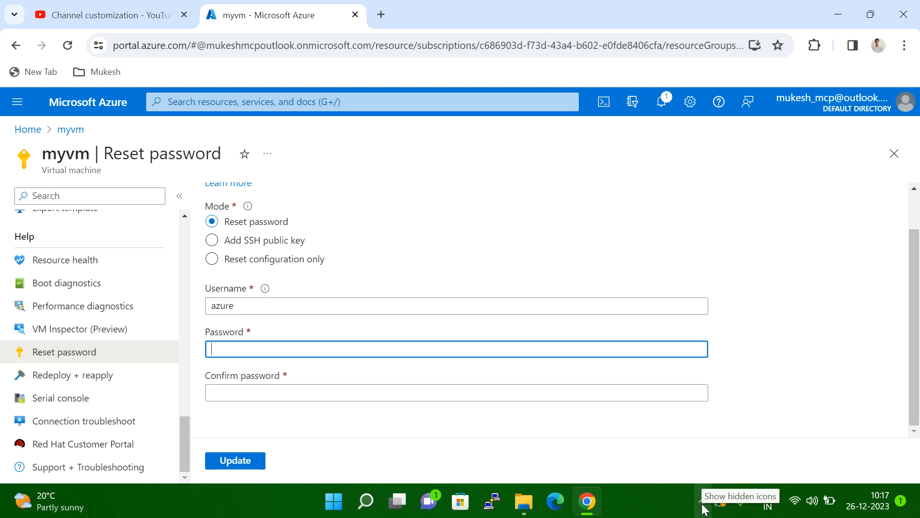